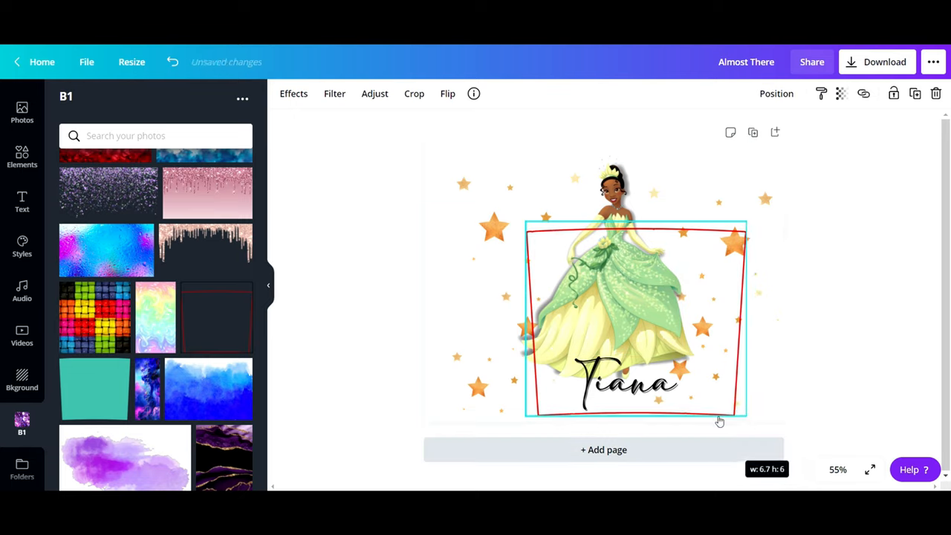
# Step: Enlarge the red tumbler template outline so it surrounds the Tiana princess, stars and name
pyautogui.moveTo(719, 422); pyautogui.dragTo(459, 157)
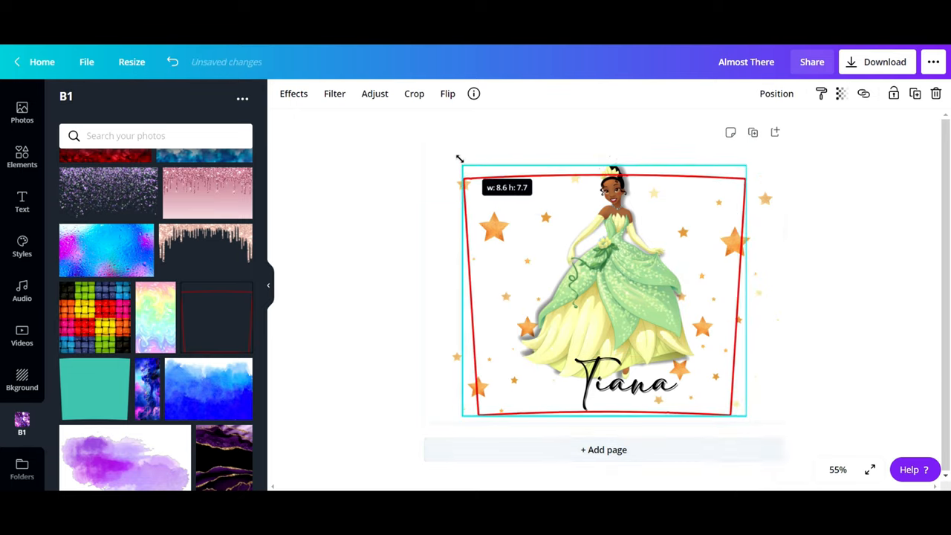
pyautogui.moveTo(461, 160); pyautogui.dragTo(440, 141)
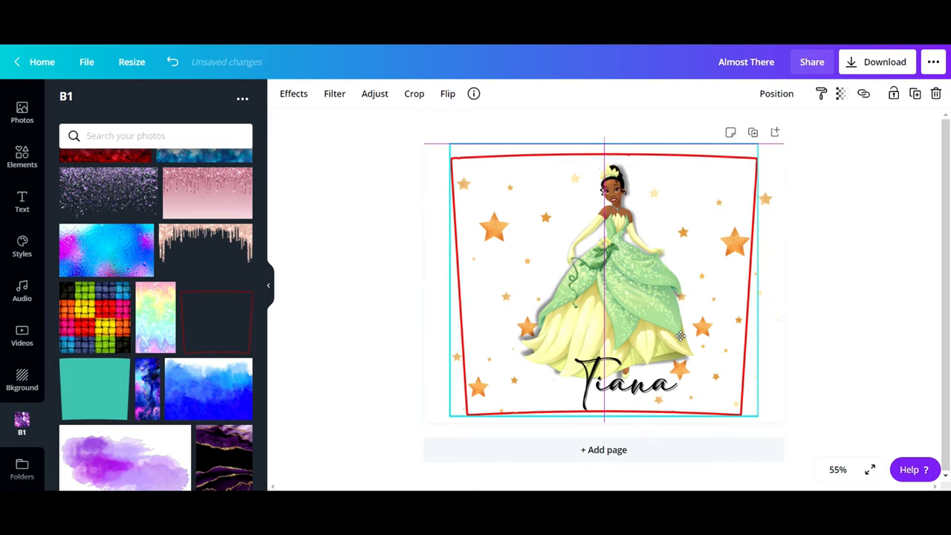
pyautogui.click(680, 336)
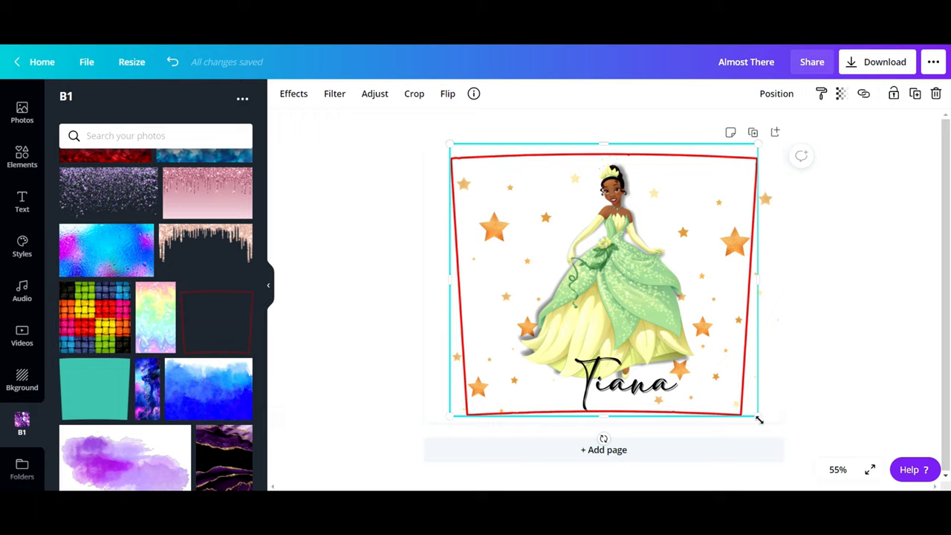
# Step: Stretch the template's bottom-right corner slightly so its bottom edge sits below the Tiana name
pyautogui.moveTo(760, 419); pyautogui.dragTo(752, 413)
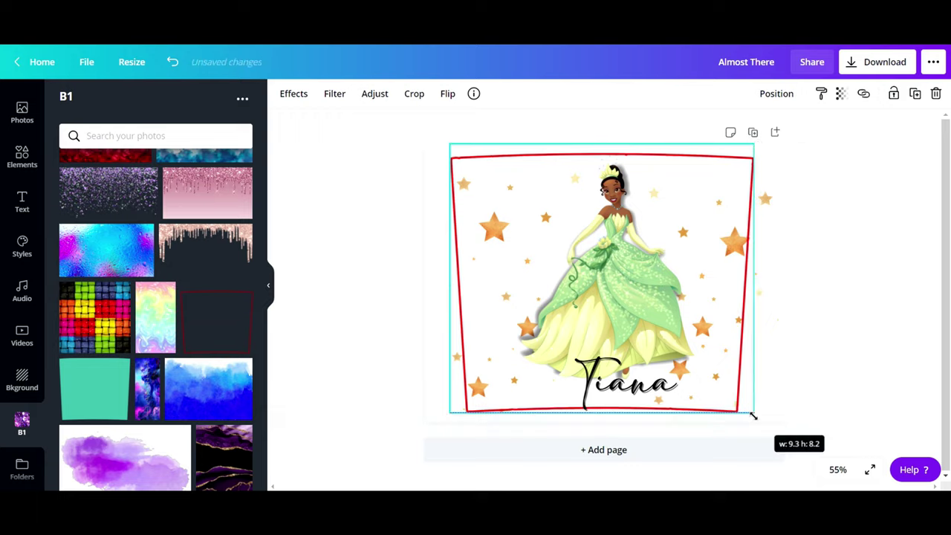
pyautogui.moveTo(755, 414); pyautogui.dragTo(756, 420)
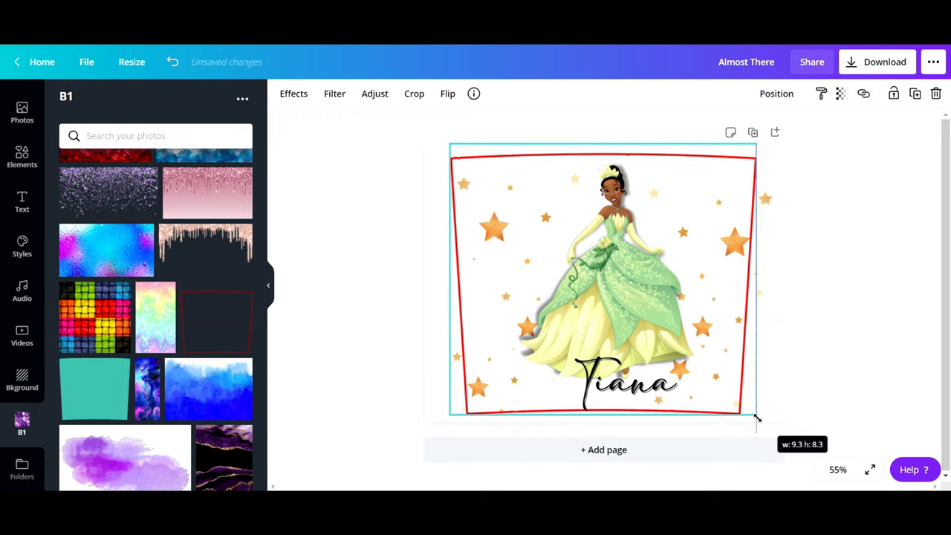
pyautogui.moveTo(757, 418); pyautogui.dragTo(761, 422)
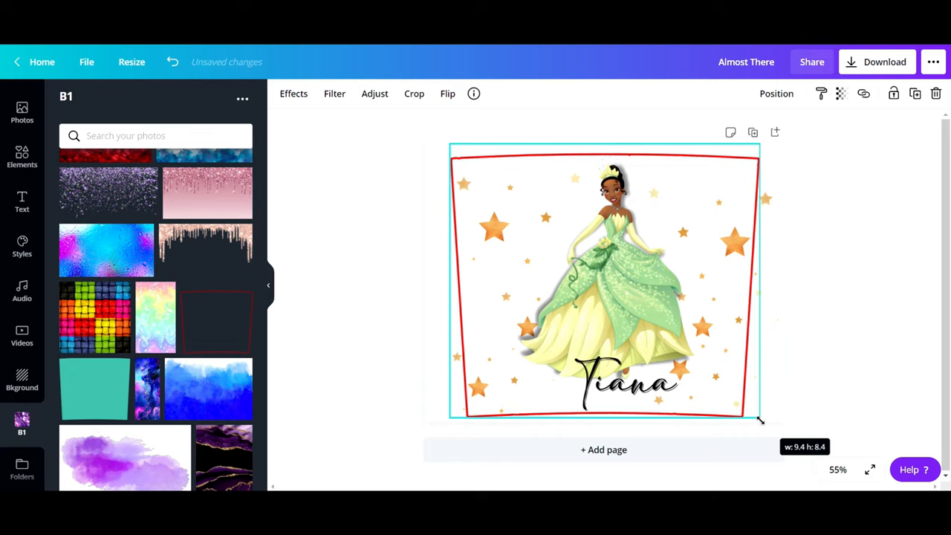
pyautogui.click(624, 384)
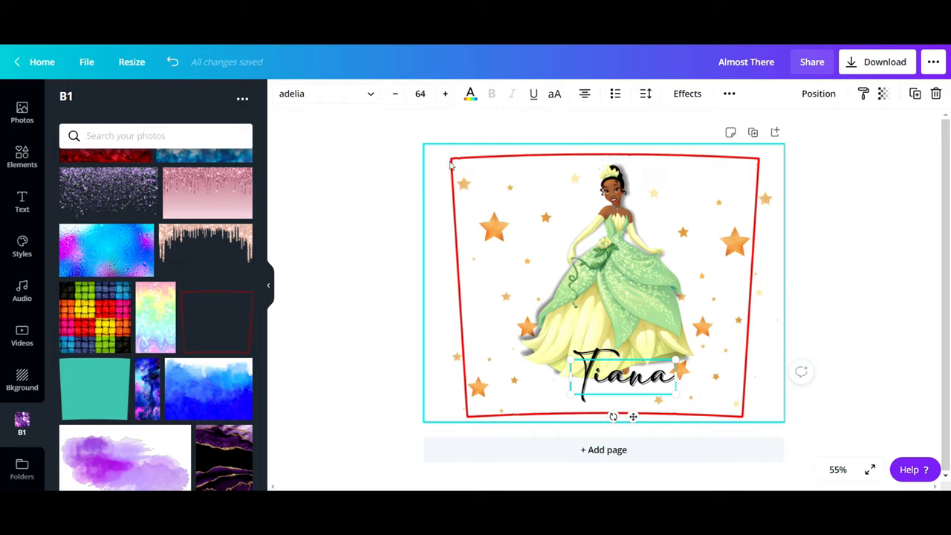
pyautogui.moveTo(787, 186)
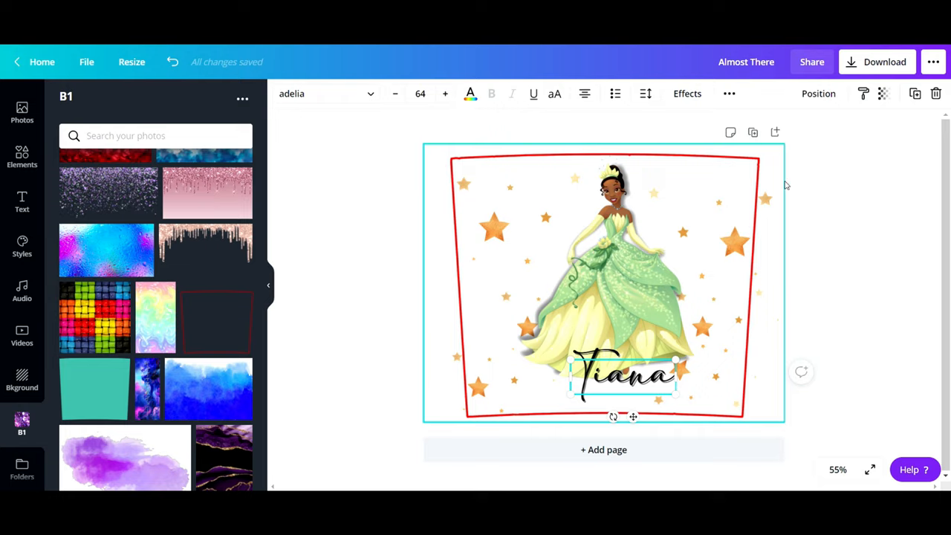
pyautogui.click(425, 412)
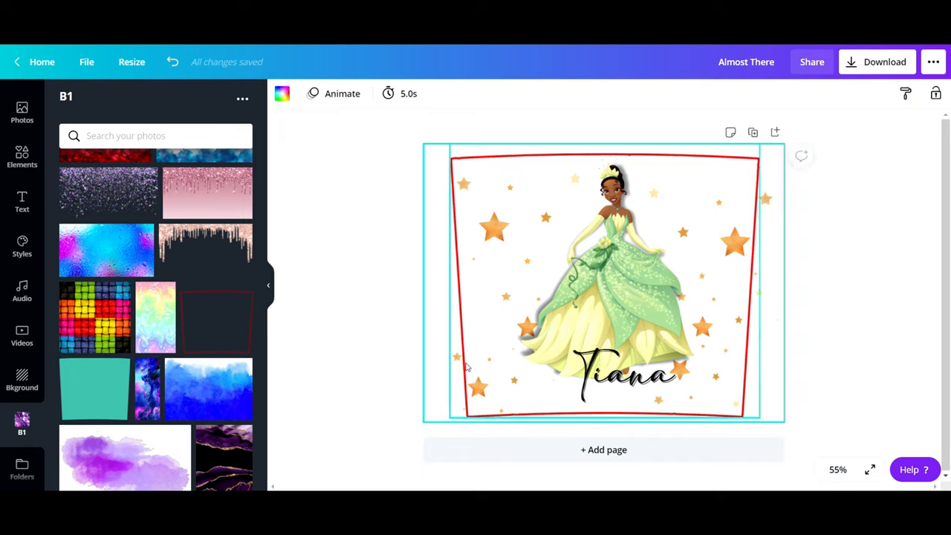
pyautogui.moveTo(560, 350)
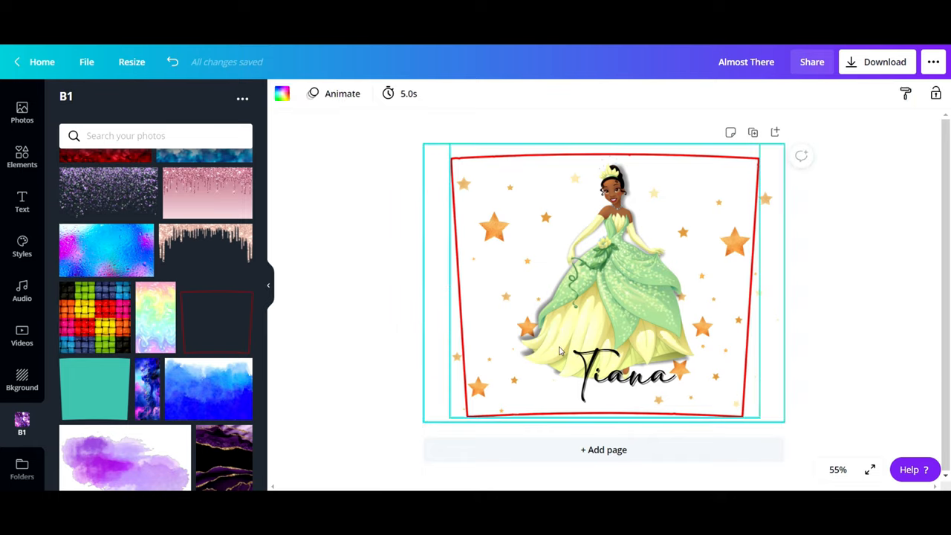
pyautogui.click(604, 282)
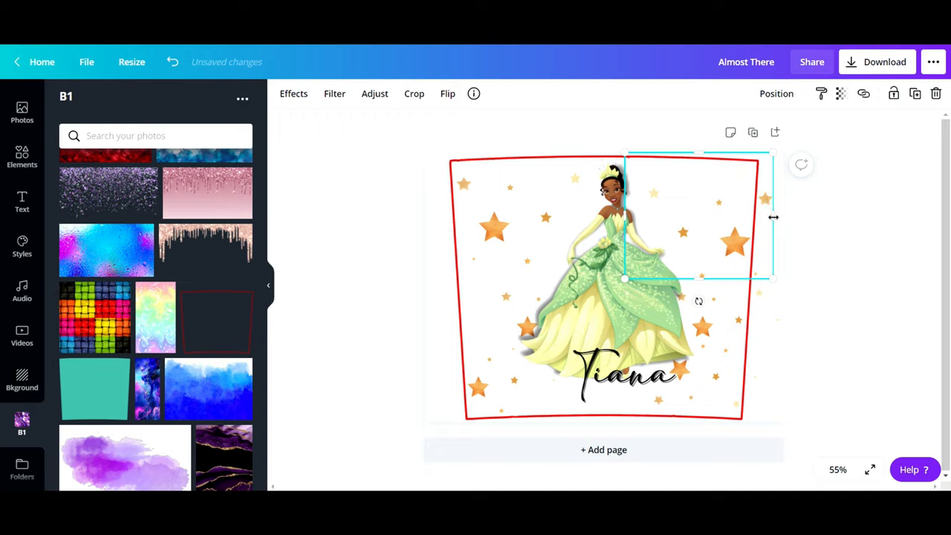
pyautogui.moveTo(772, 217); pyautogui.dragTo(750, 217)
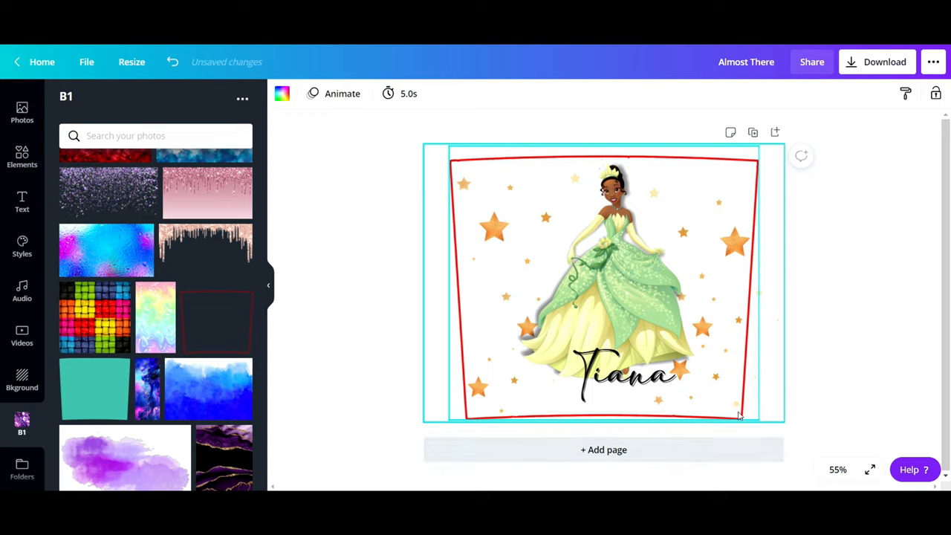
pyautogui.moveTo(752, 312)
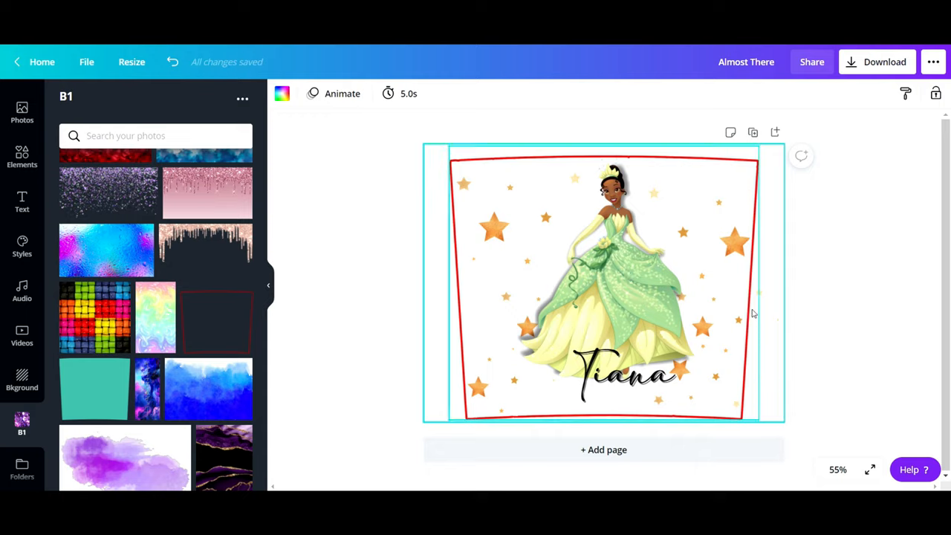
pyautogui.click(743, 312)
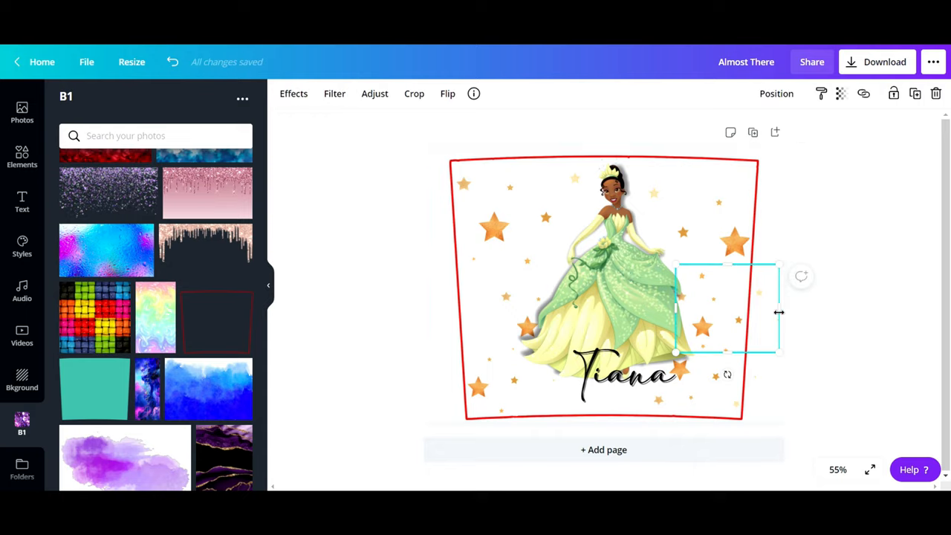
pyautogui.moveTo(780, 312); pyautogui.dragTo(750, 313)
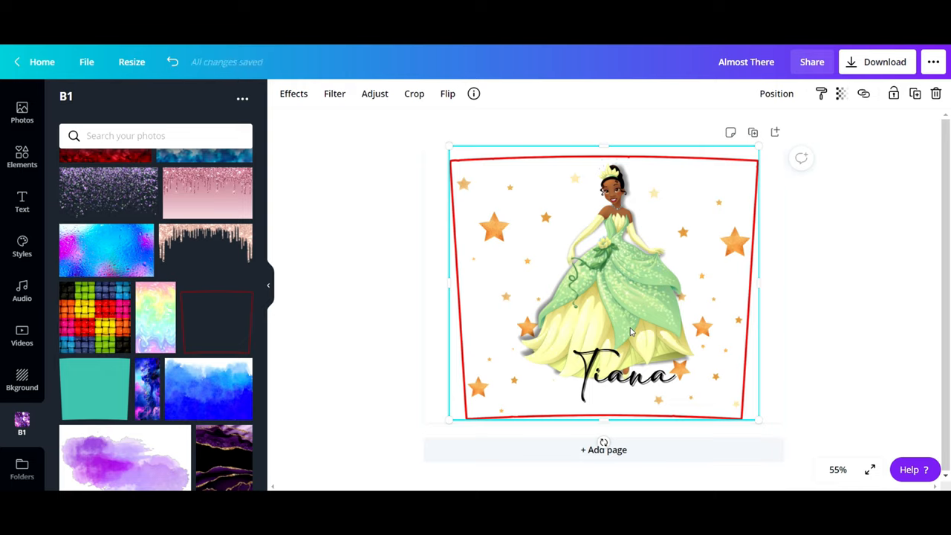
pyautogui.click(624, 374)
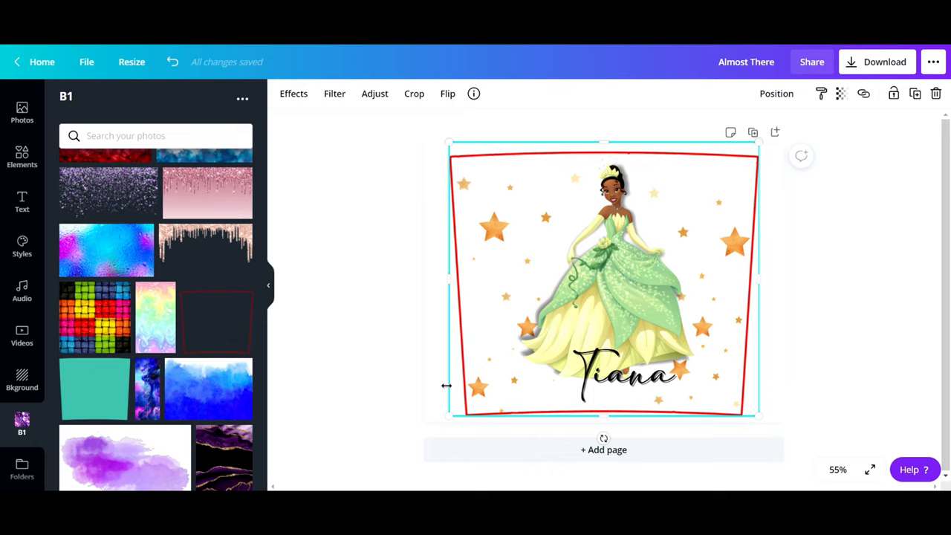
pyautogui.moveTo(452, 333)
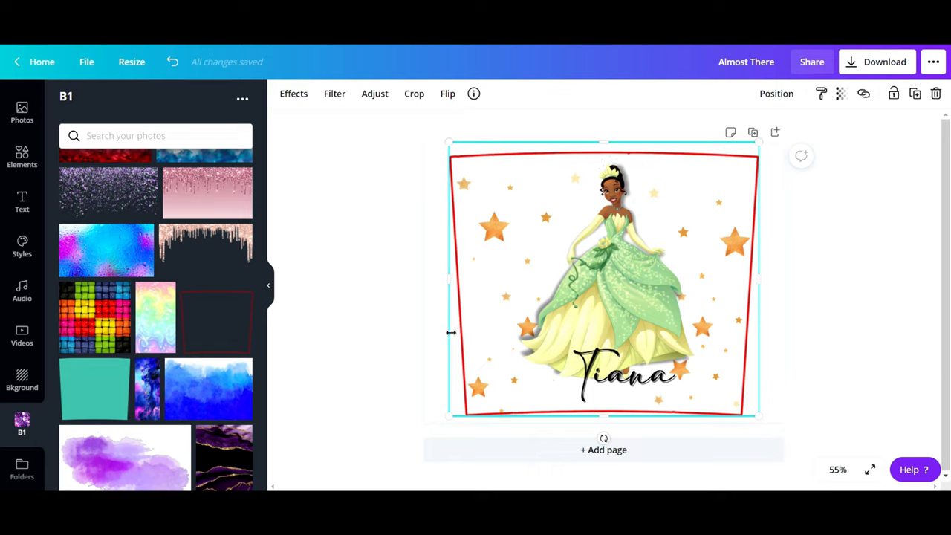
pyautogui.moveTo(734, 151)
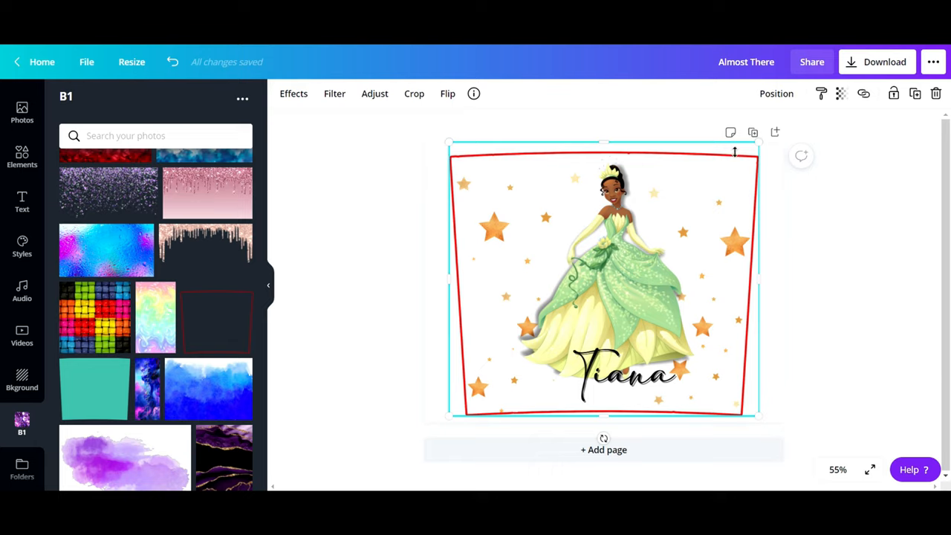
pyautogui.moveTo(705, 226)
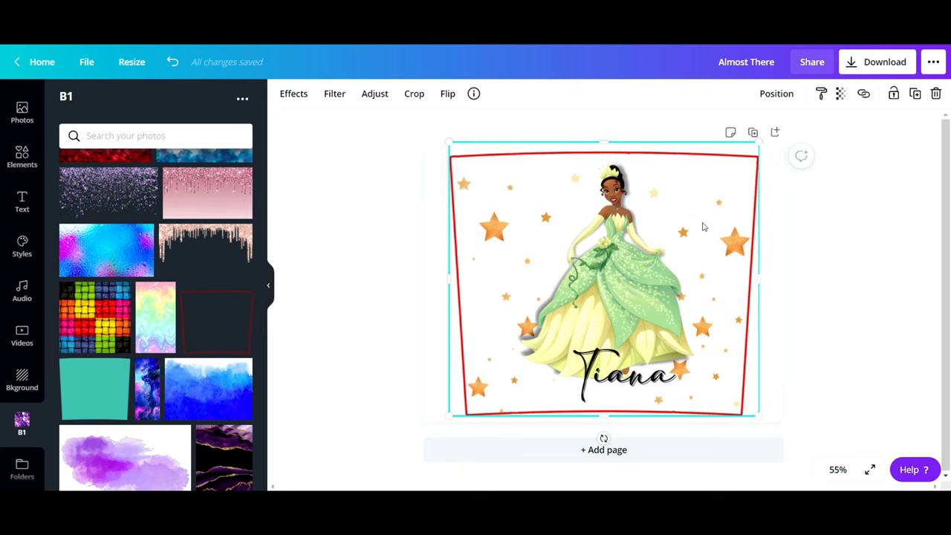